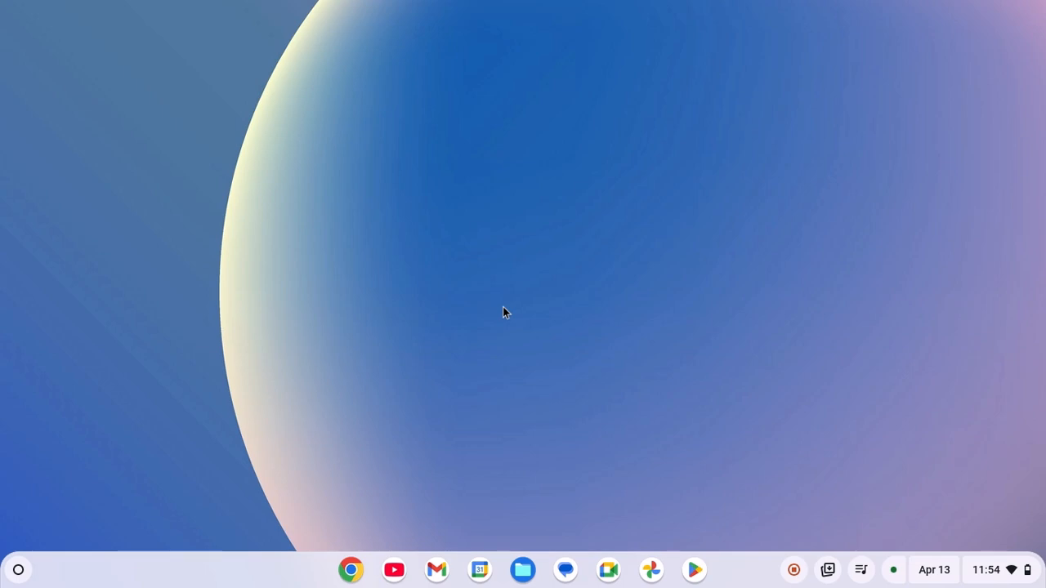
pyautogui.moveTo(460, 335)
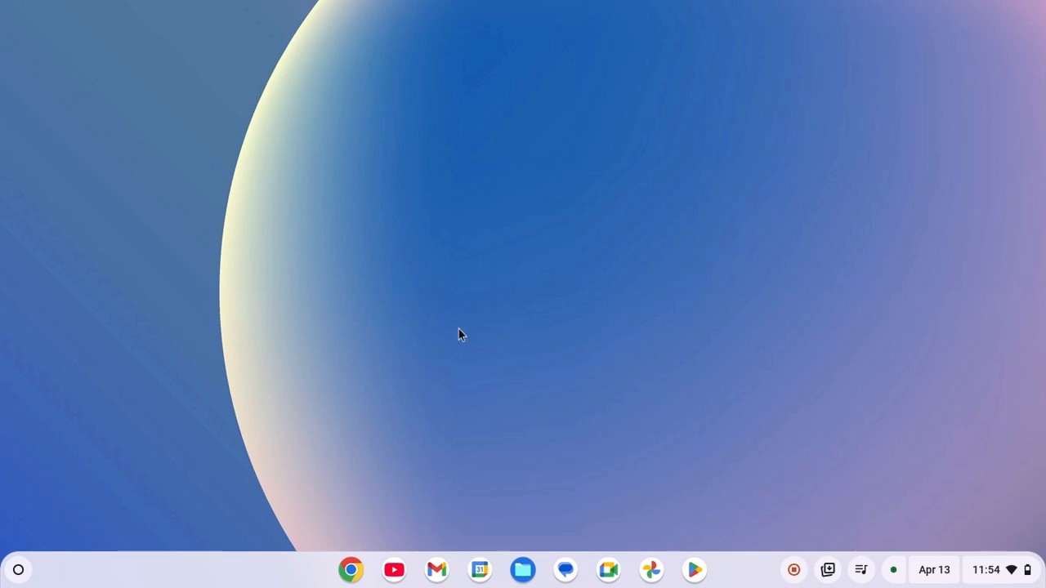
# - Launch the Explore app from the shelf's app launcher
pyautogui.click(18, 569)
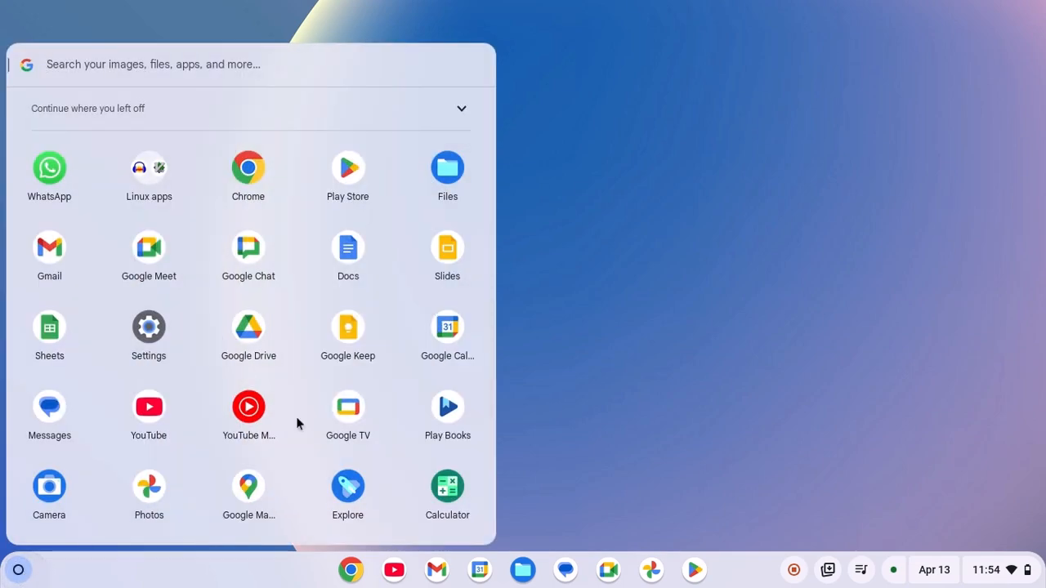
pyautogui.moveTo(346, 487)
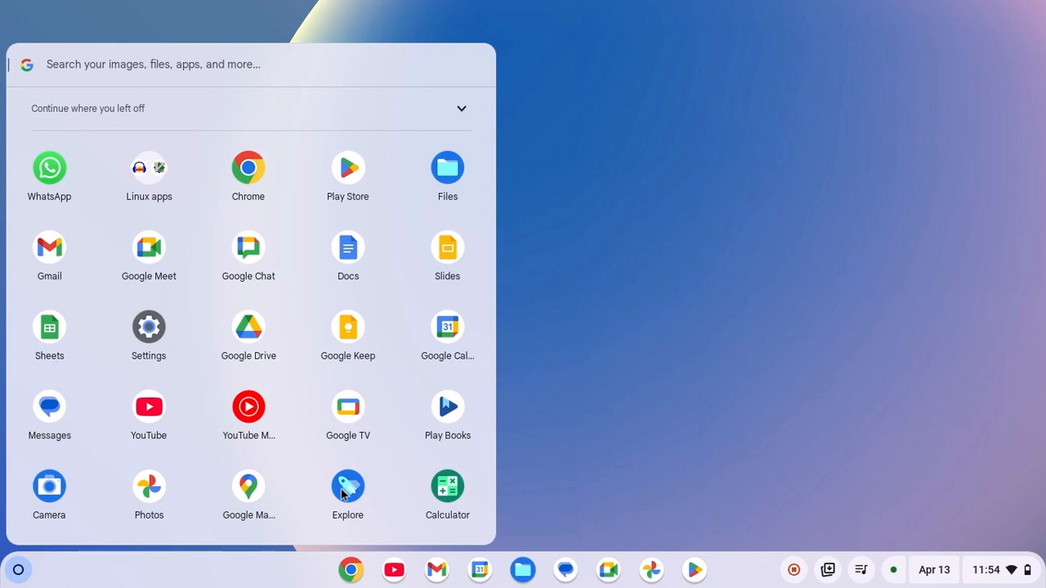
pyautogui.click(346, 487)
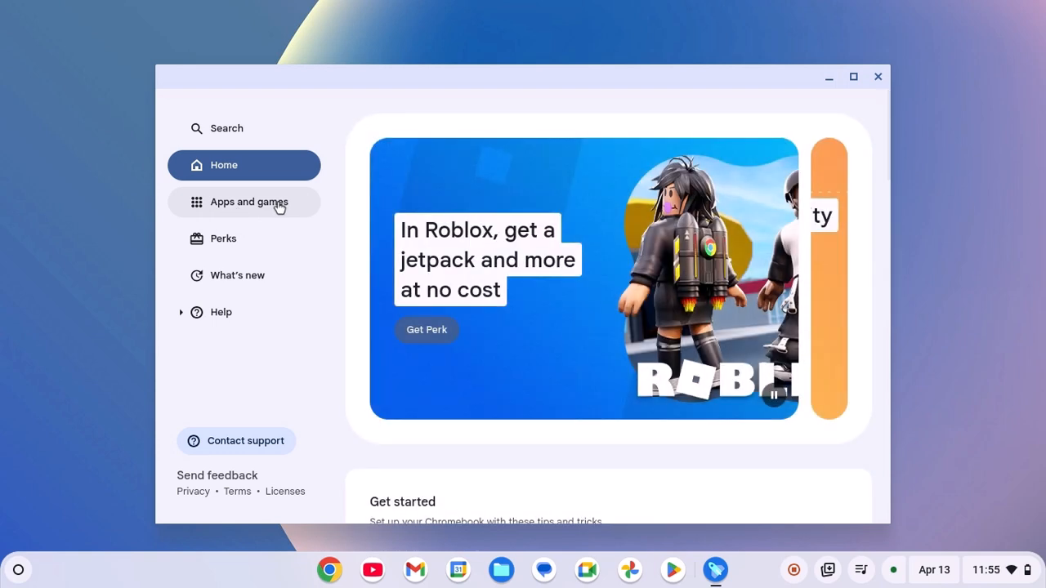
# - Browse Apps and games down past spotlight picks to the Chromebook optimized apps list
pyautogui.click(248, 203)
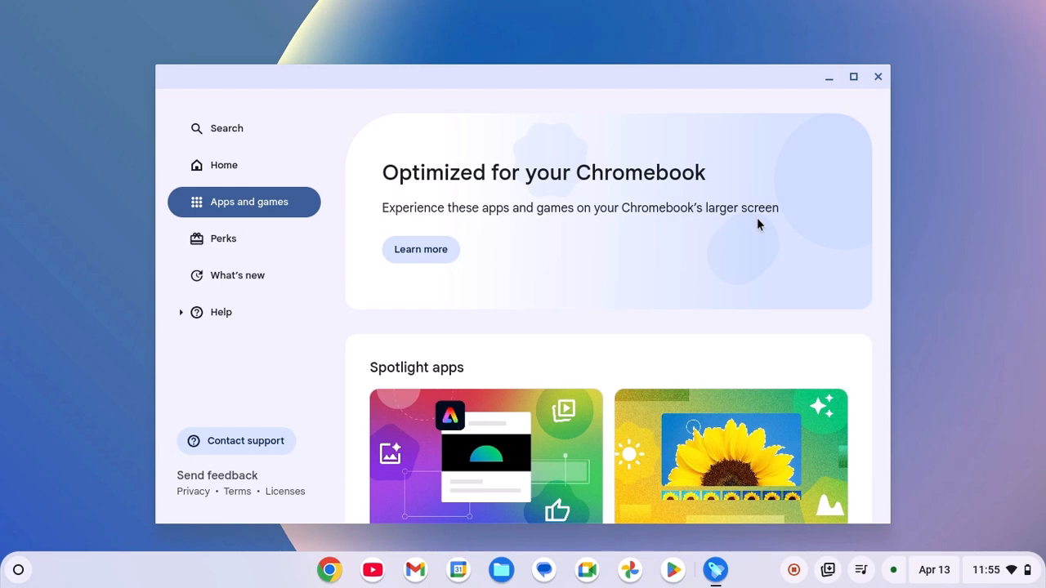
pyautogui.scroll(-3)
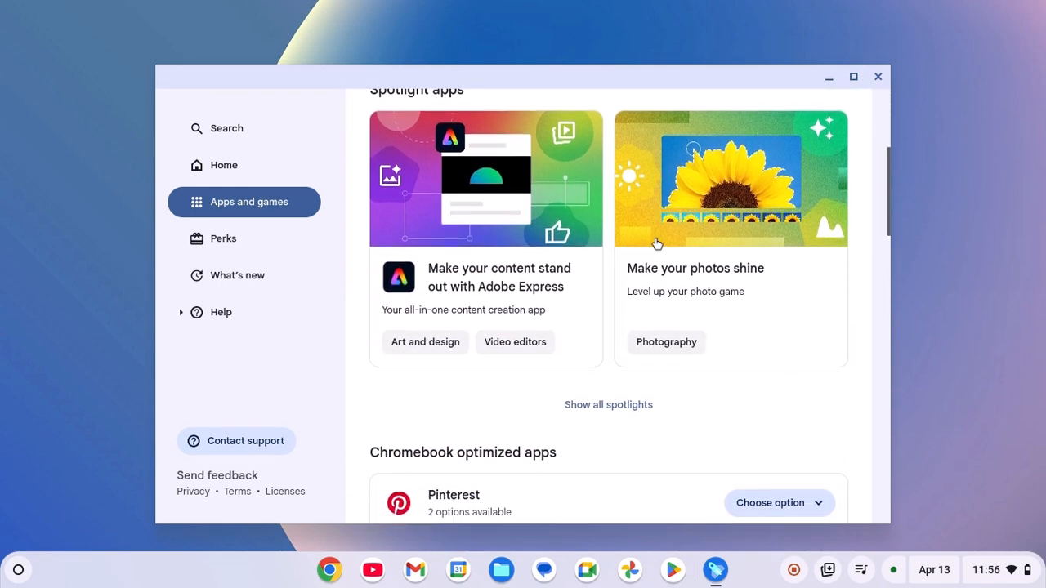
pyautogui.scroll(-3)
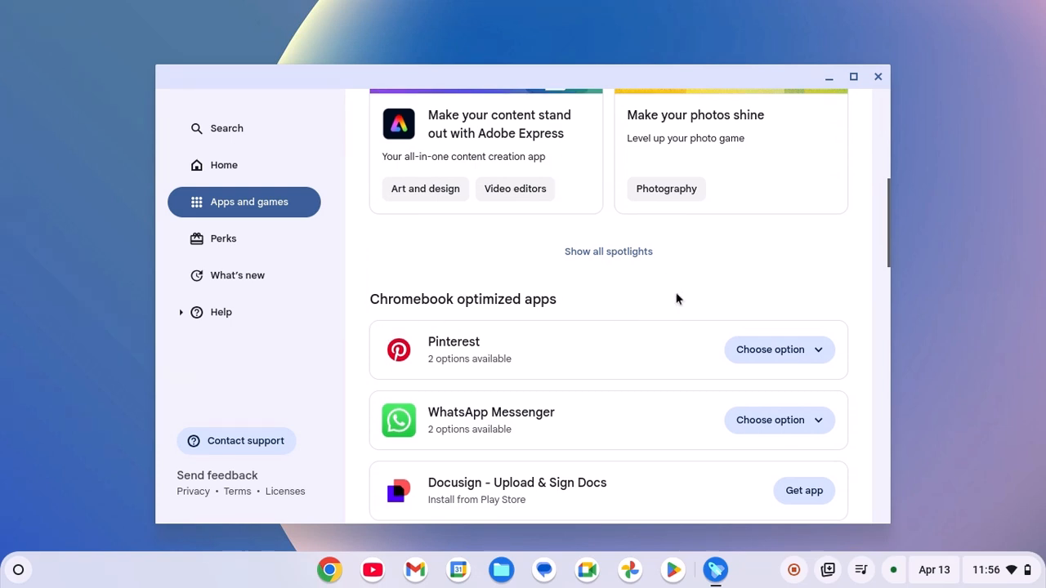
pyautogui.scroll(-3)
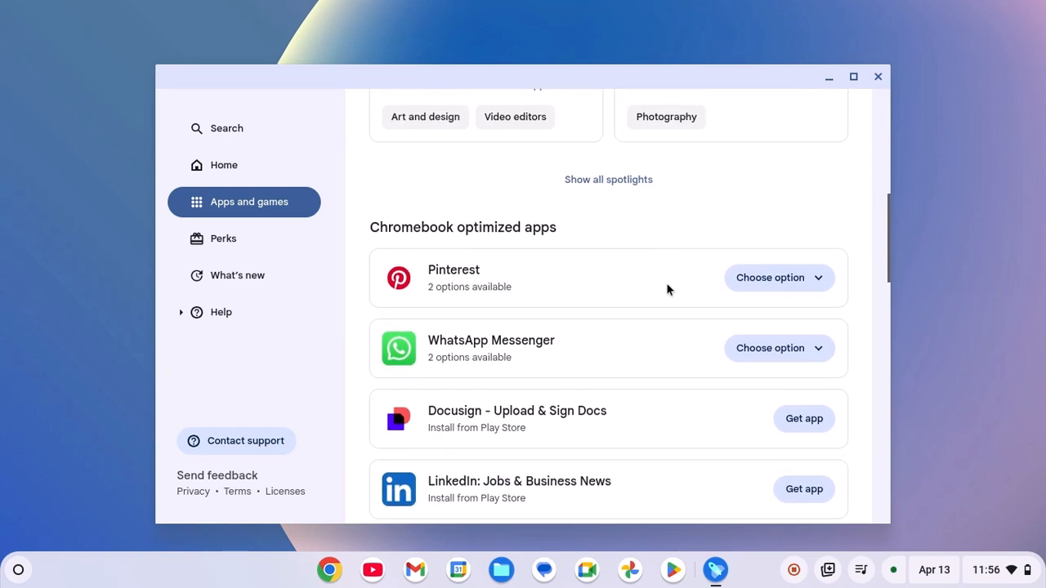
pyautogui.scroll(-3)
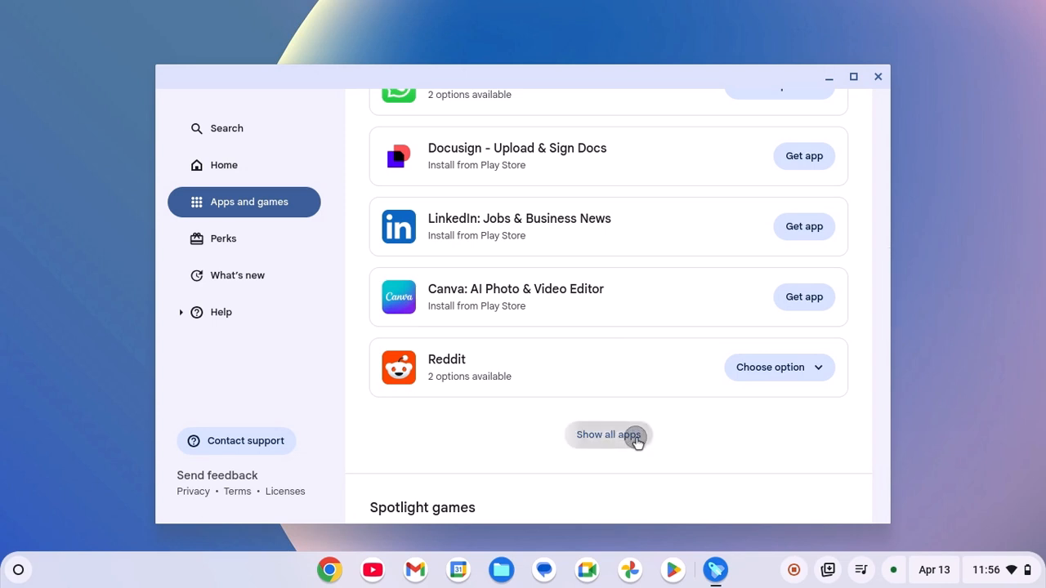
# - Show all optimized apps filtered to Communication and reveal Pinterest's Play Store and web install options
pyautogui.click(607, 434)
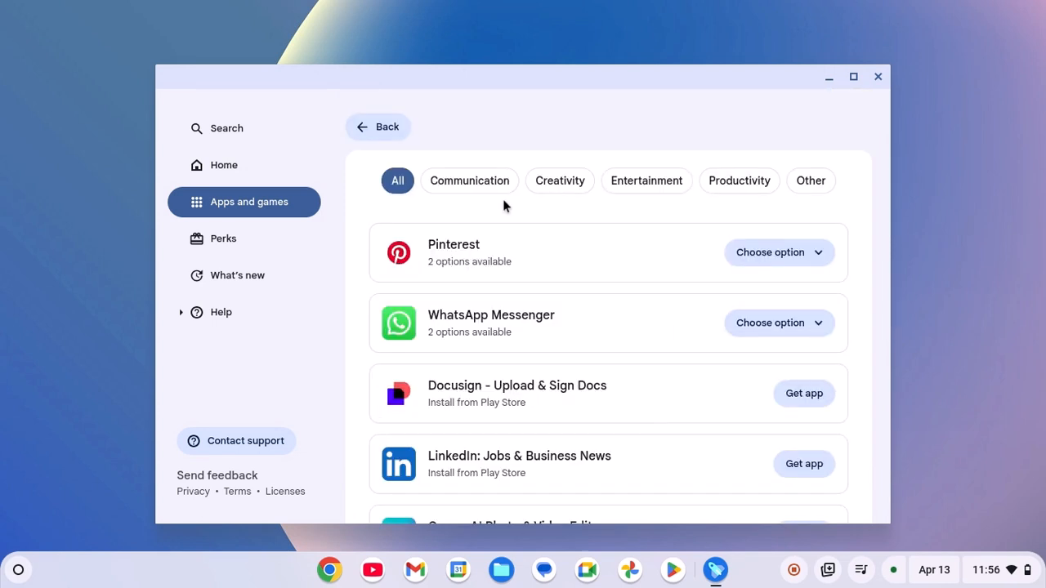
pyautogui.click(469, 180)
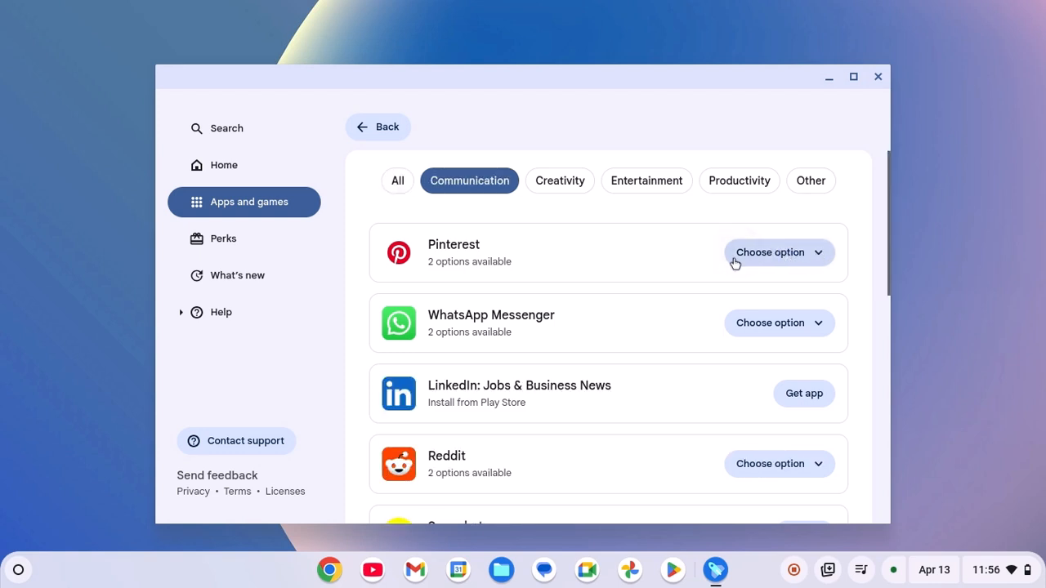
pyautogui.click(772, 252)
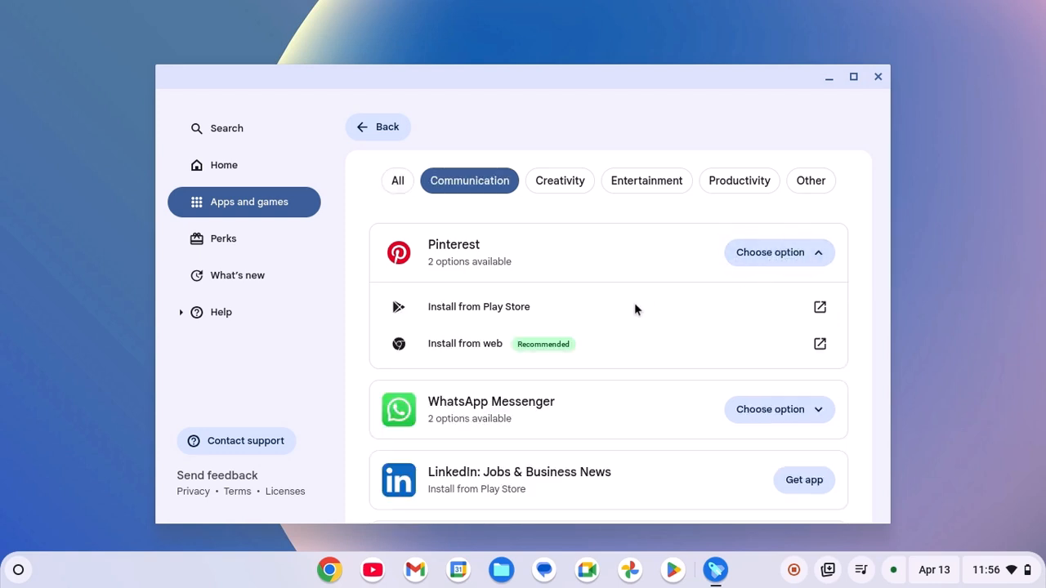
pyautogui.moveTo(606, 317)
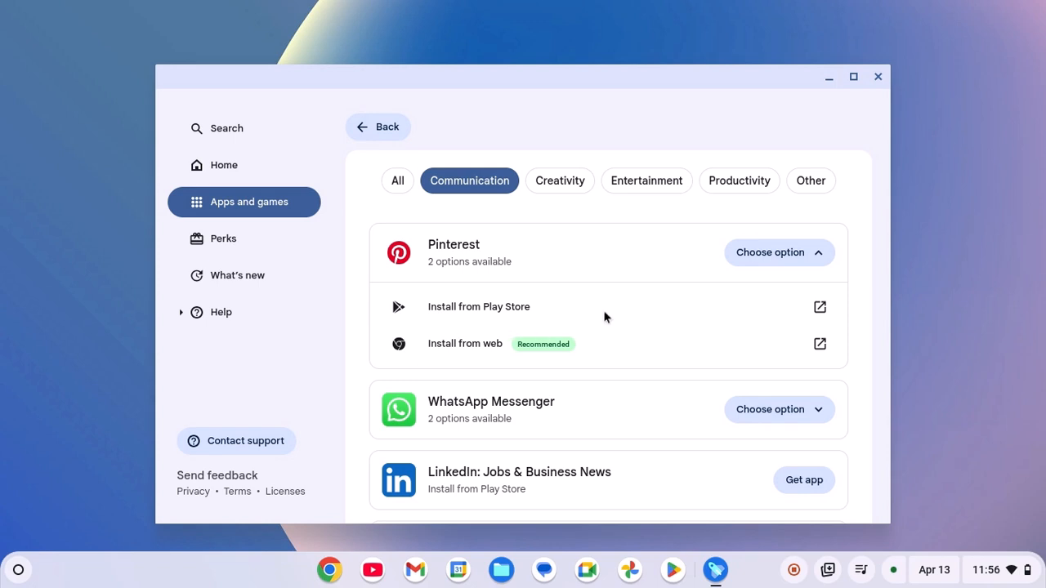
pyautogui.moveTo(670, 349)
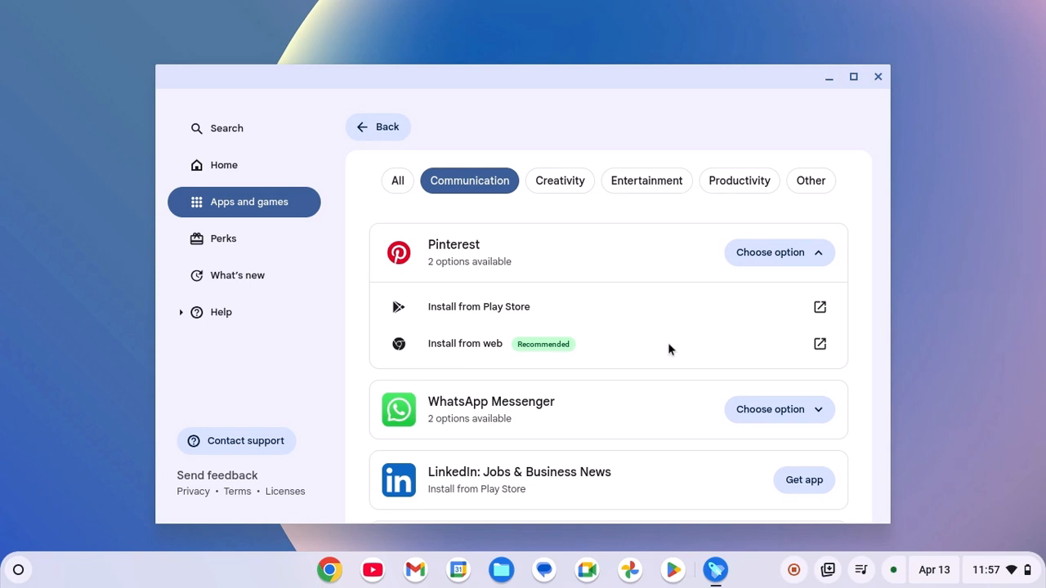
pyautogui.moveTo(547, 343)
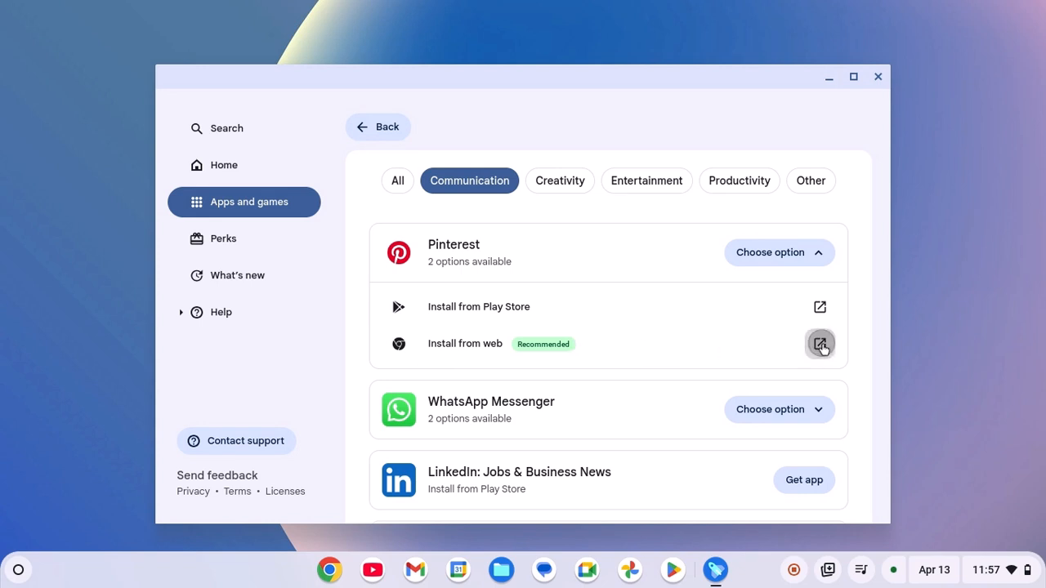
# - Install Pinterest via 'Install from web' and dismiss the installed confirmation
pyautogui.click(820, 343)
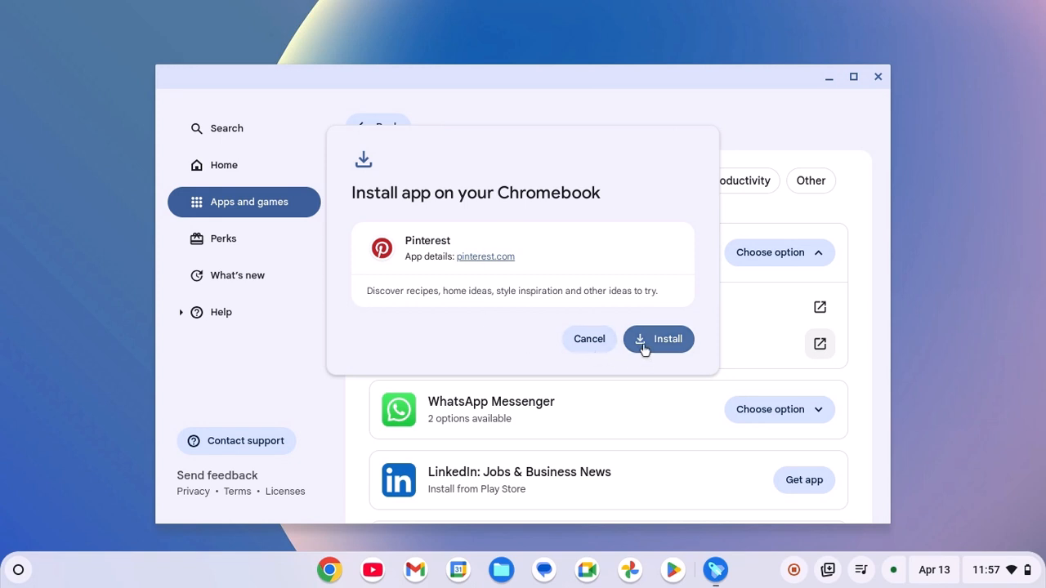
pyautogui.click(657, 338)
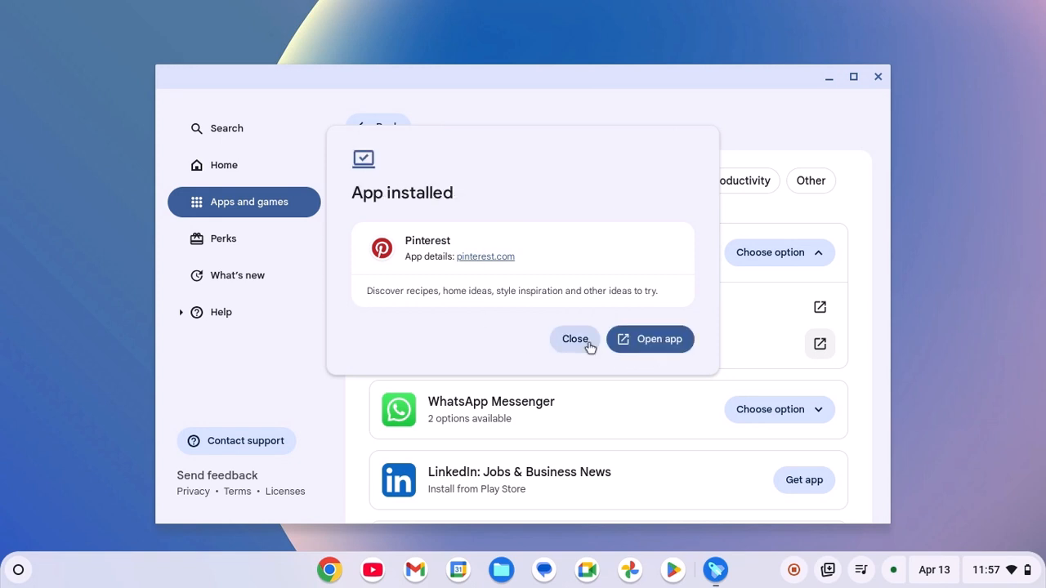
pyautogui.click(575, 338)
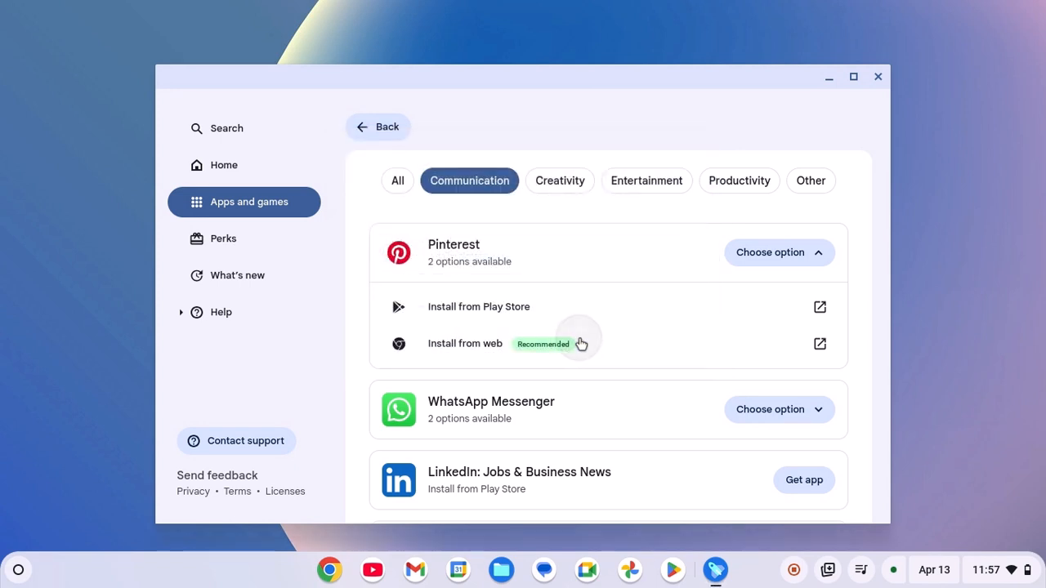
# - Reveal WhatsApp Messenger's Play Store and web install options, then close Explore to the desktop
pyautogui.click(771, 408)
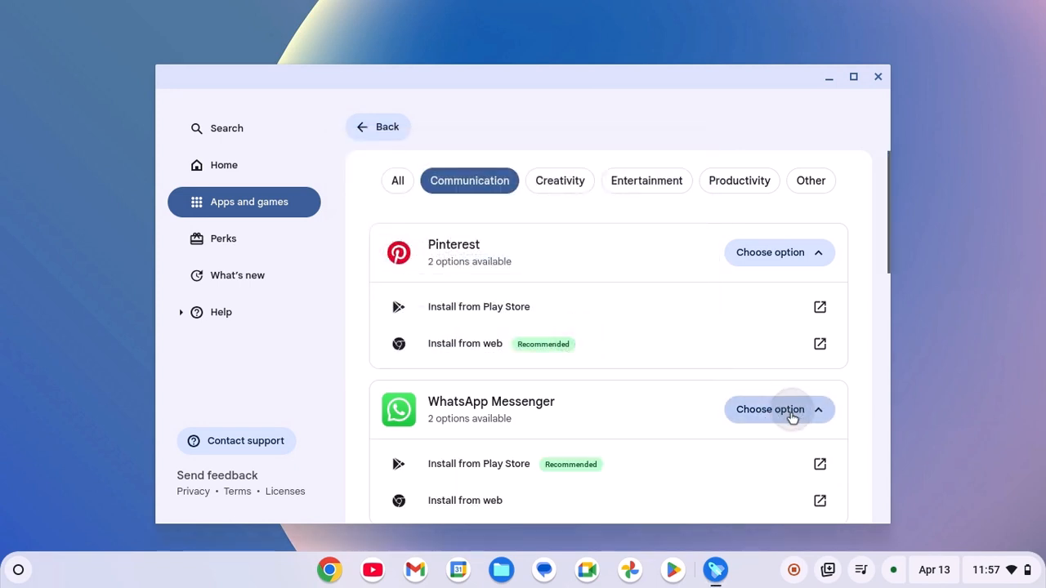
pyautogui.scroll(-3)
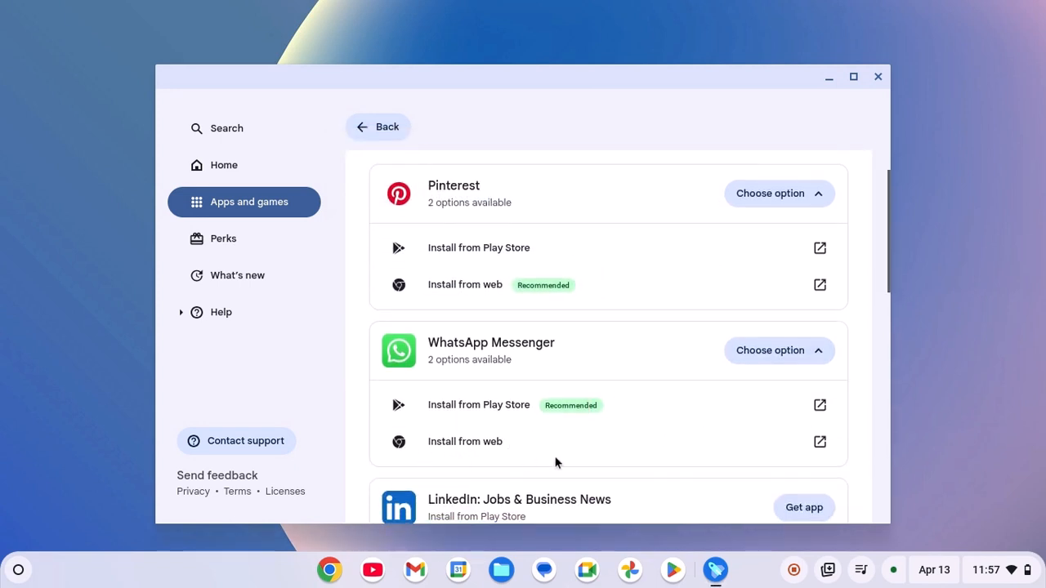
pyautogui.moveTo(820, 442)
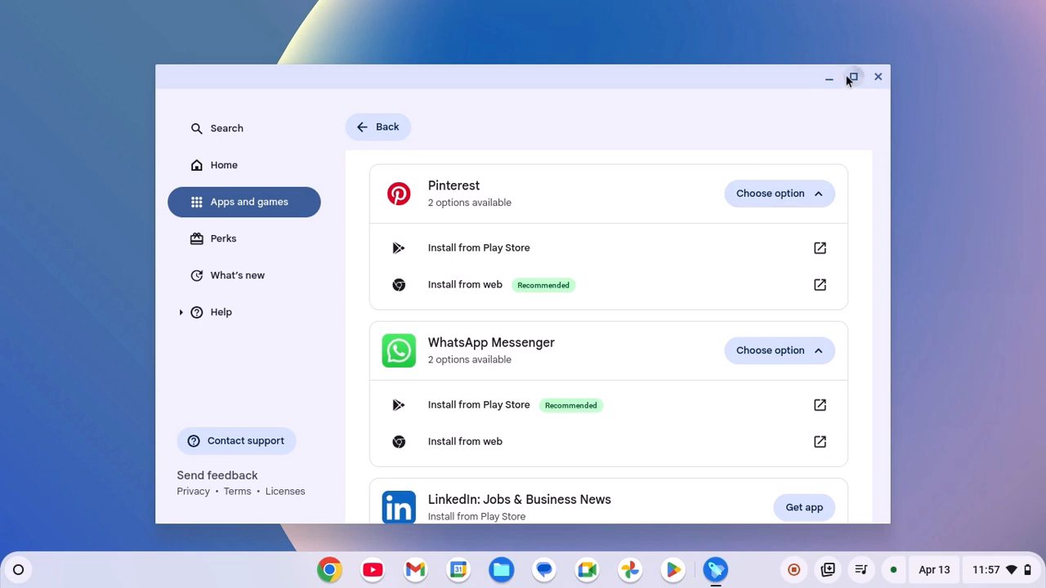
pyautogui.click(879, 77)
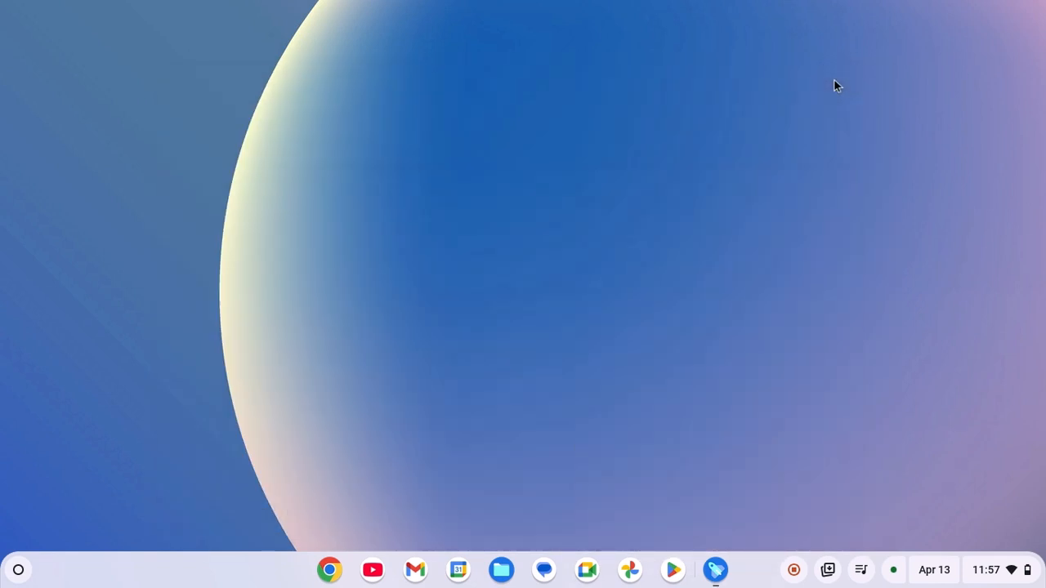